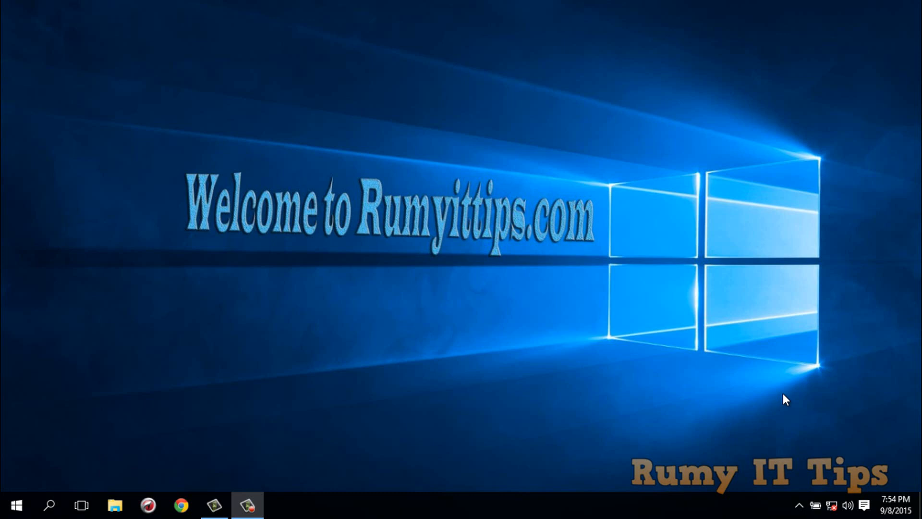
View the Network Connections list via ncpa.cpl, then close that window.
{"action": "left_click", "coordinate": [833, 505]}
{"action": "type", "text": "ncp"}
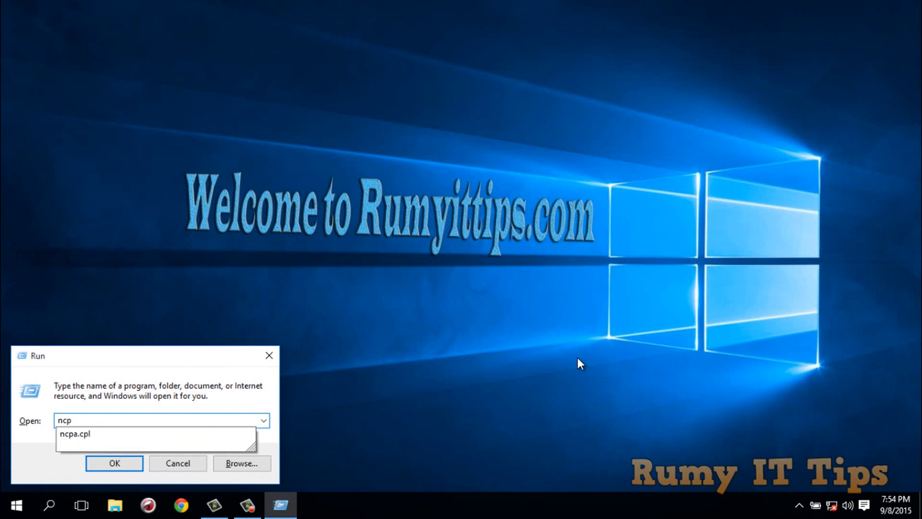
{"action": "left_click", "coordinate": [73, 434]}
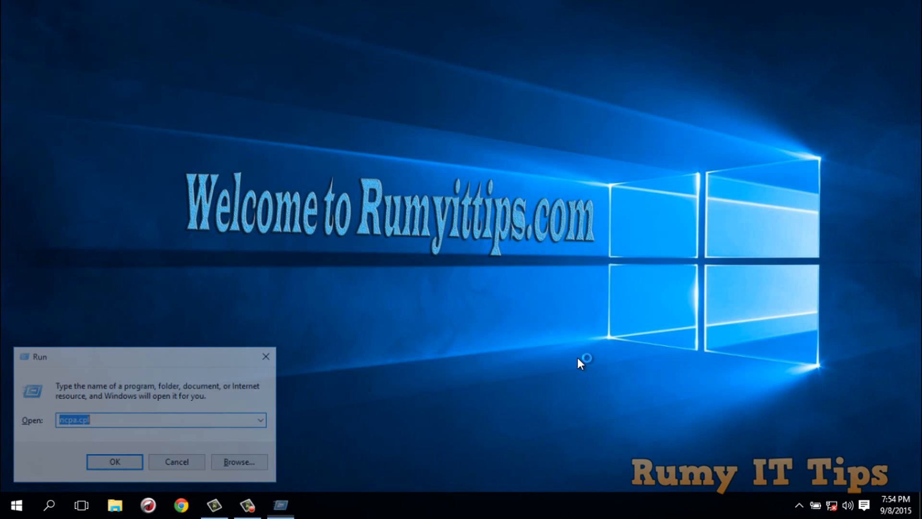
{"action": "left_click", "coordinate": [115, 460]}
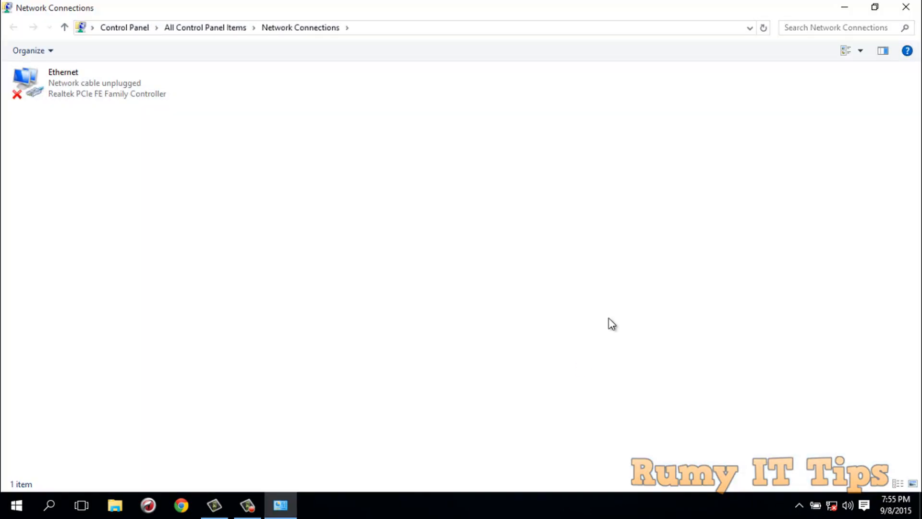
{"action": "left_click", "coordinate": [874, 7]}
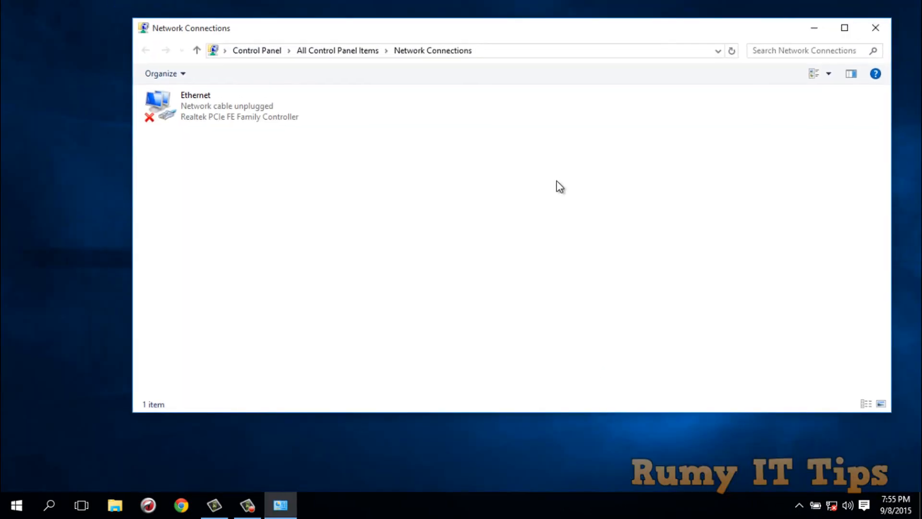
{"action": "mouse_move", "coordinate": [876, 28]}
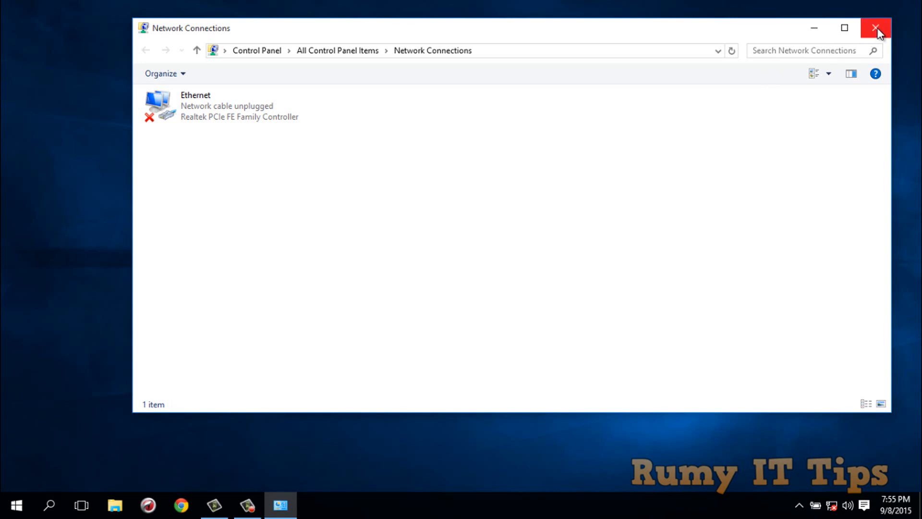
{"action": "left_click", "coordinate": [876, 28]}
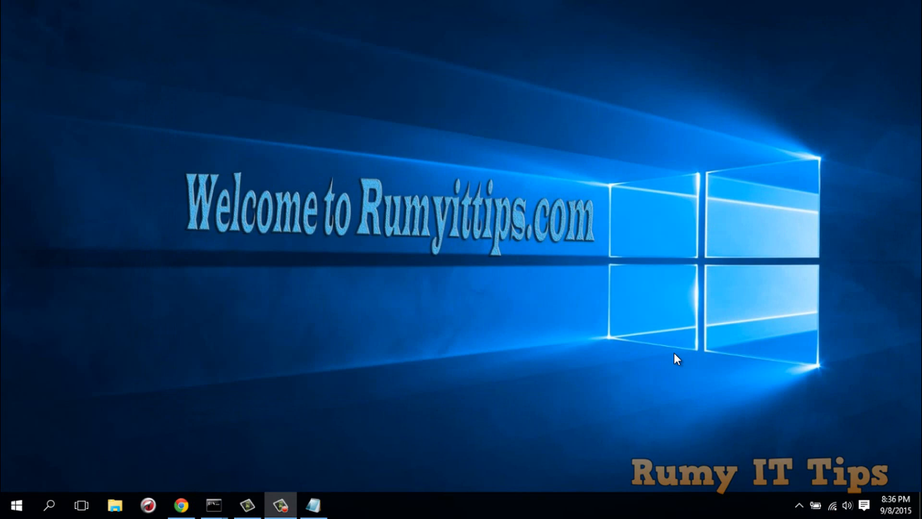
{"action": "mouse_move", "coordinate": [546, 357]}
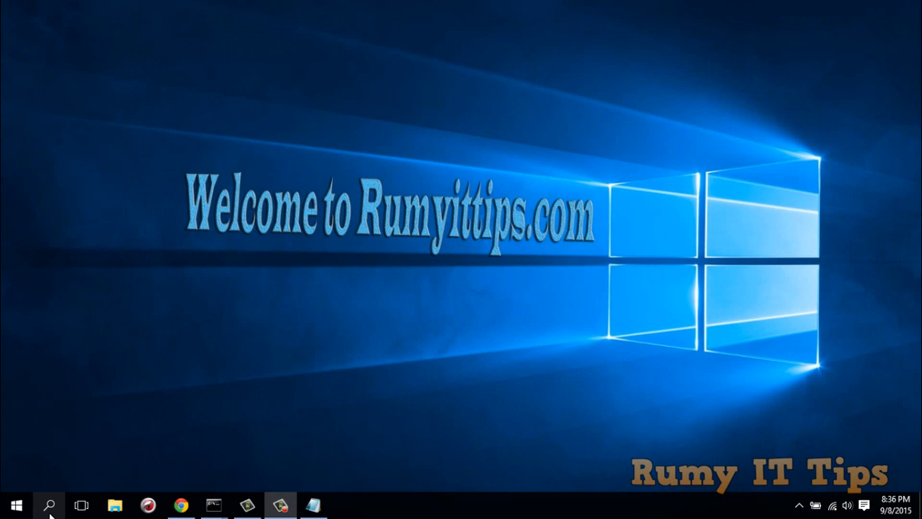
Run 'reg delete HKCR\CLSID\{988248f3-a1ad-49bf-9170-676cbbc36ba3} /va /f' in an administrator Command Prompt.
{"action": "type", "text": "cmd"}
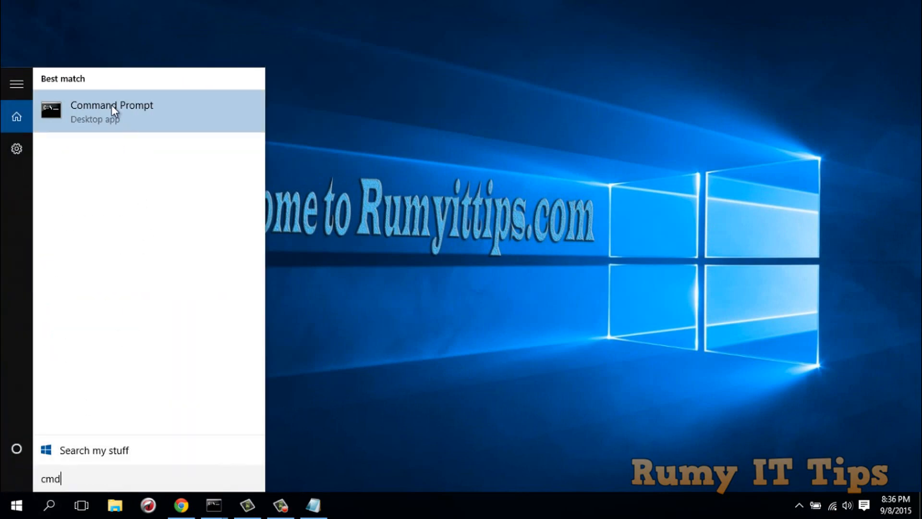
{"action": "mouse_move", "coordinate": [185, 135]}
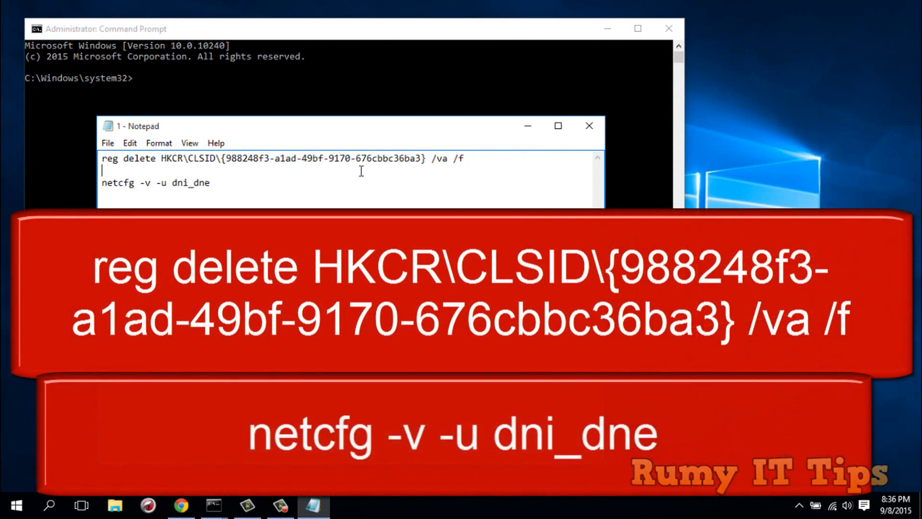
{"action": "triple_click", "coordinate": [283, 157]}
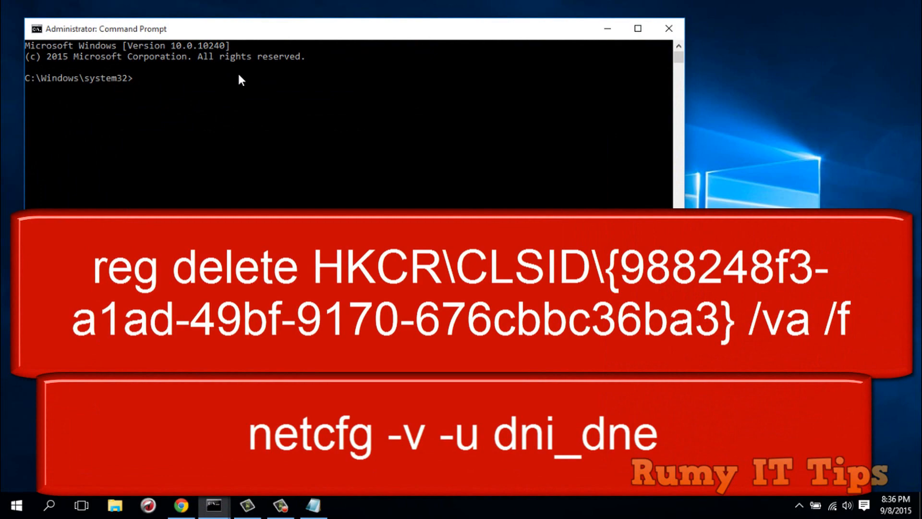
{"action": "type", "text": "reg delete HKCR\\CLSID\\{988248f3-a1ad-49bf-9170-676cbbc36ba3} /va /f"}
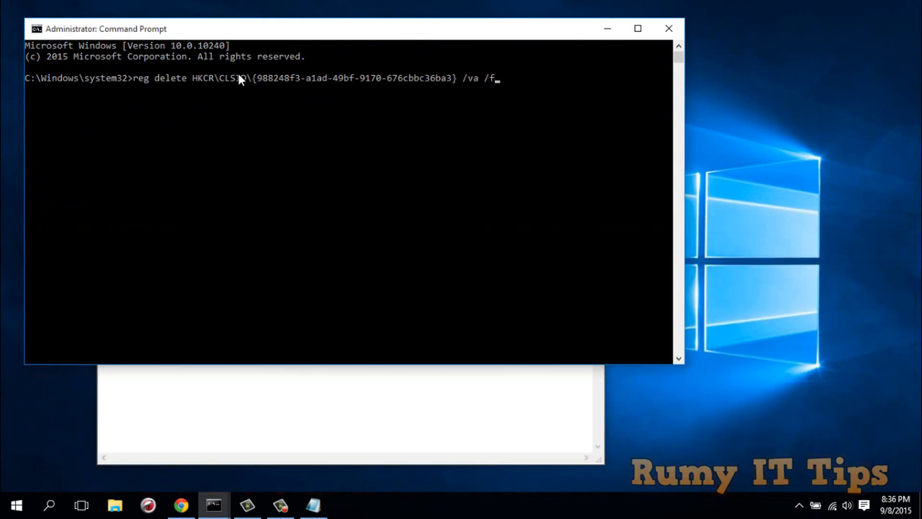
{"action": "key", "text": "Return"}
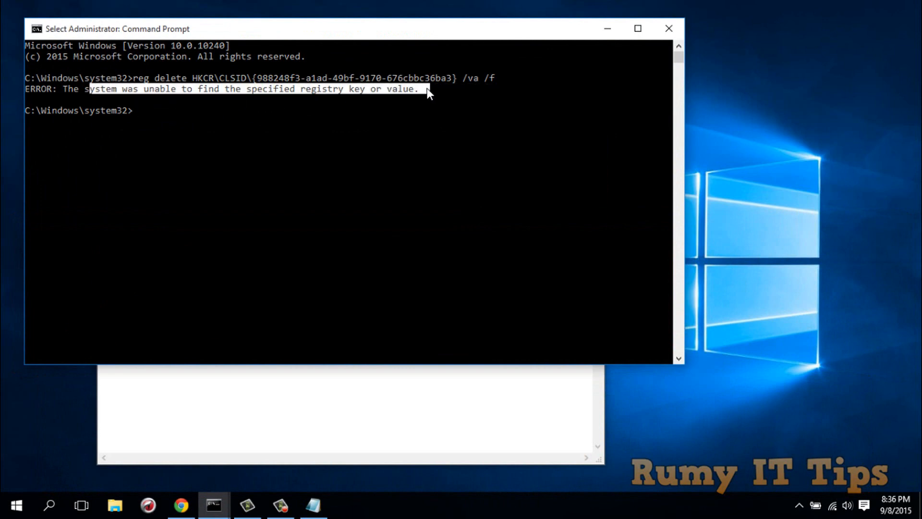
{"action": "mouse_move", "coordinate": [607, 29]}
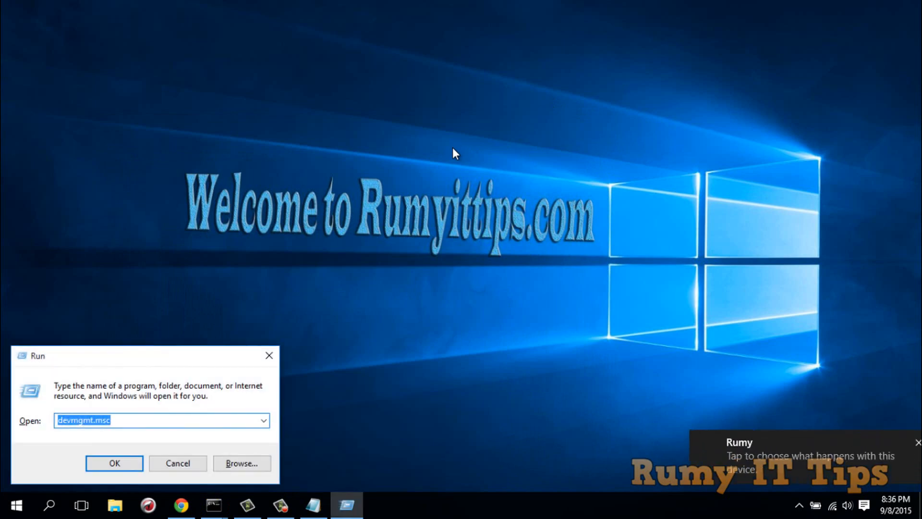
Launch Device Manager via devmgmt.msc and show the Network adapters category.
{"action": "type", "text": "de"}
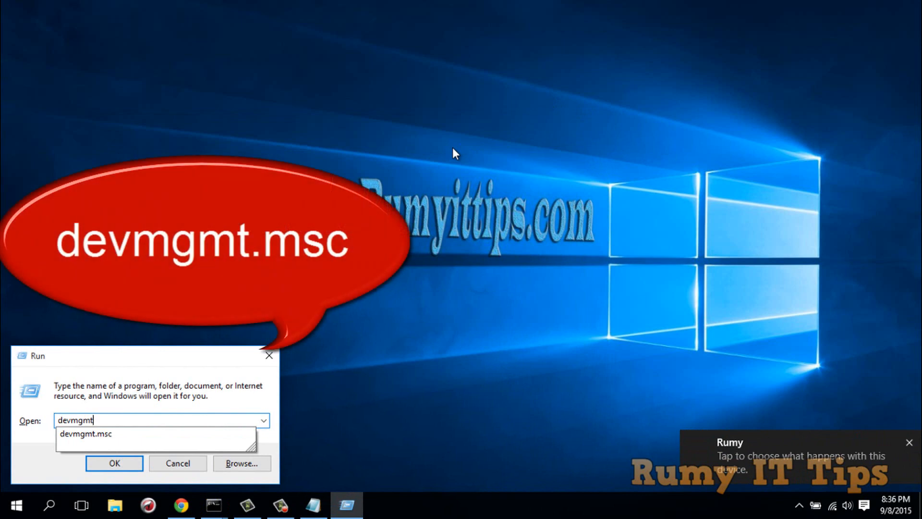
{"action": "left_click", "coordinate": [113, 462]}
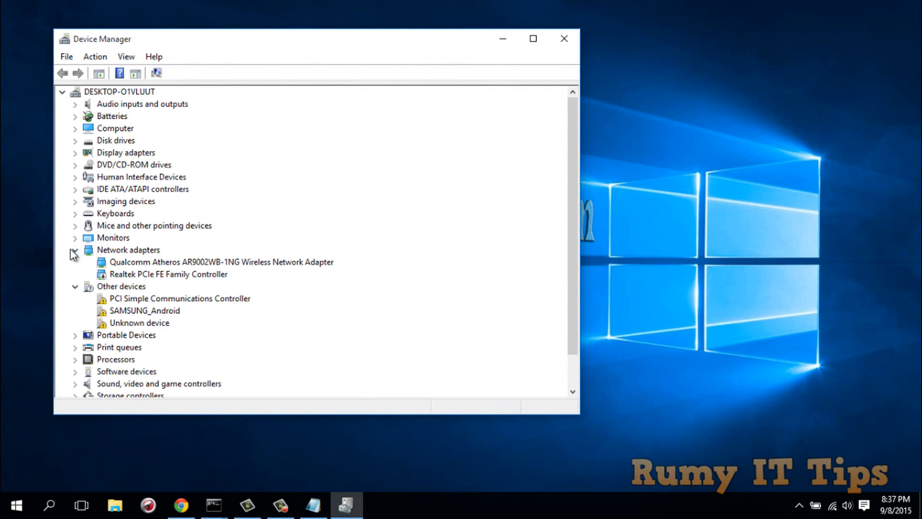
{"action": "left_click", "coordinate": [75, 250]}
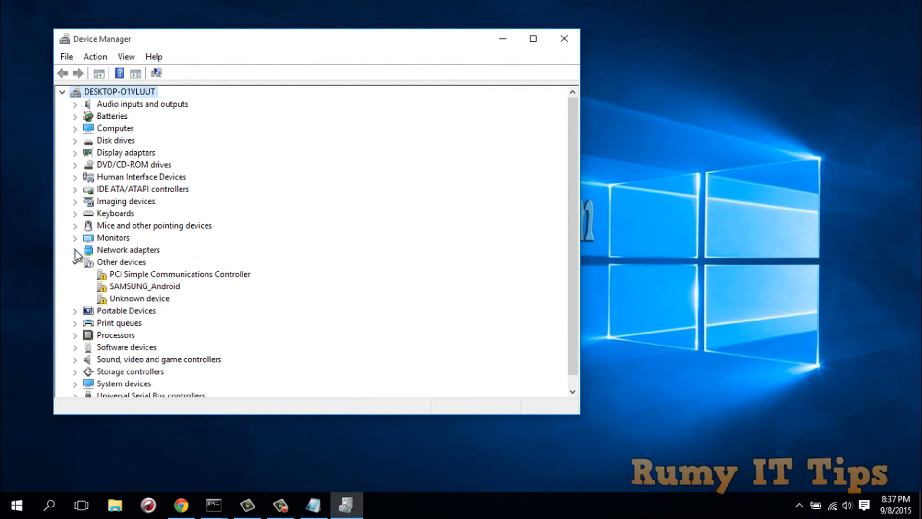
{"action": "left_click", "coordinate": [75, 250]}
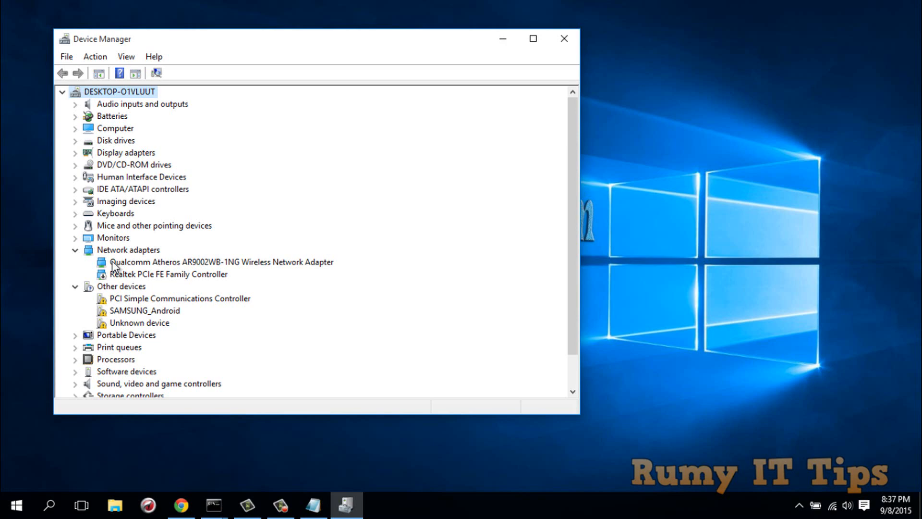
{"action": "mouse_move", "coordinate": [149, 269]}
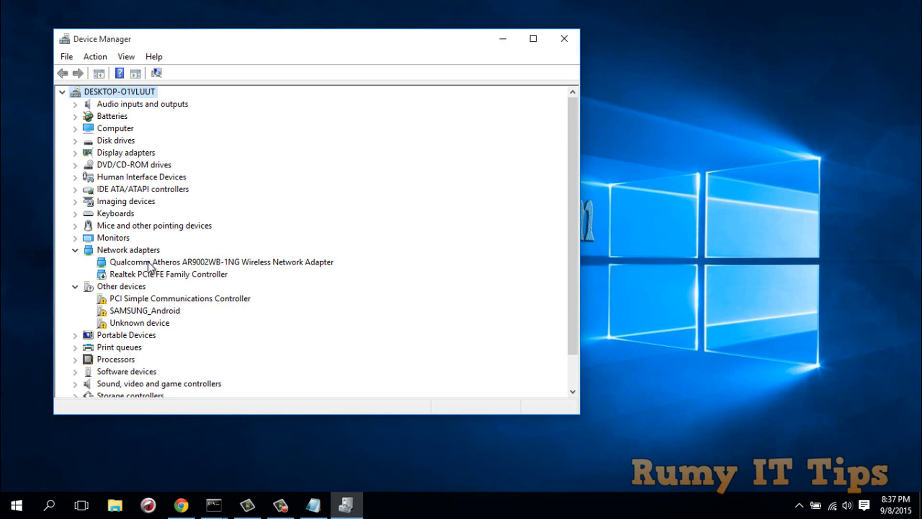
Disable the Qualcomm Atheros AR9002WB-1NG wireless adapter, confirm, then enable it again.
{"action": "right_click", "coordinate": [221, 261]}
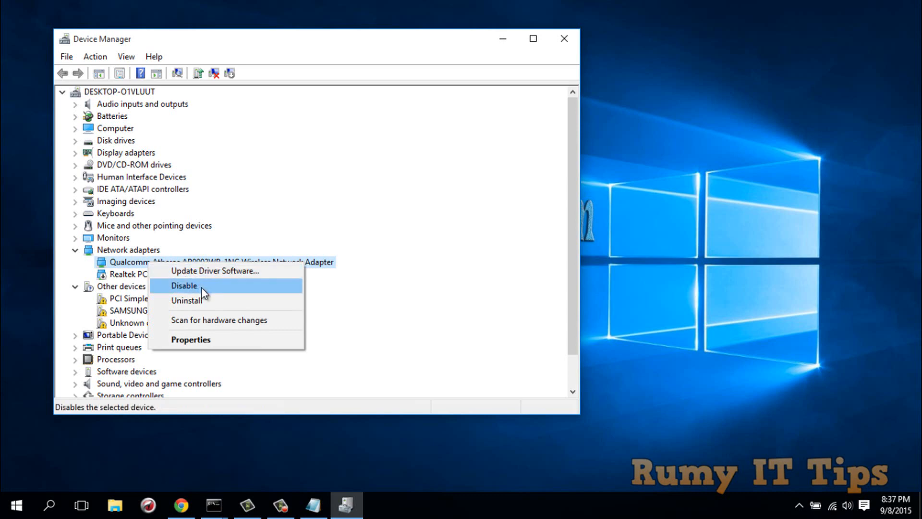
{"action": "mouse_move", "coordinate": [213, 291]}
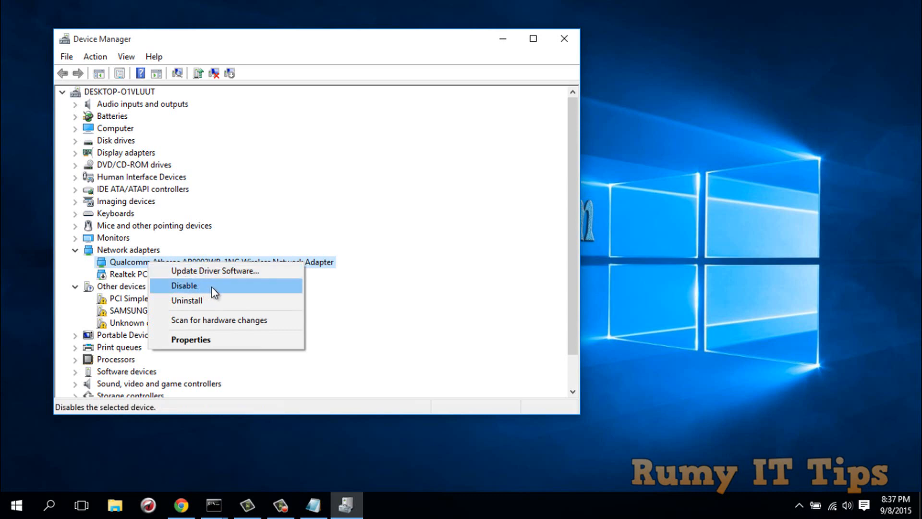
{"action": "left_click", "coordinate": [185, 285]}
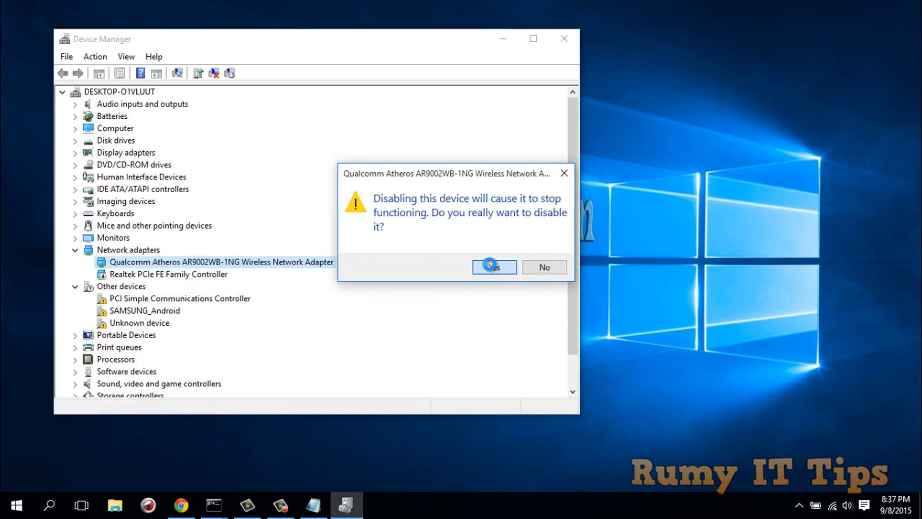
{"action": "left_click", "coordinate": [493, 266]}
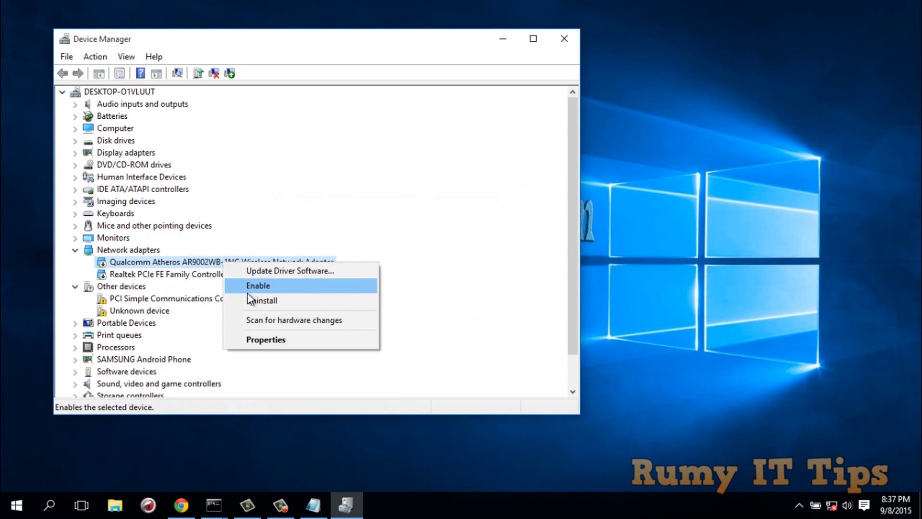
{"action": "left_click", "coordinate": [258, 285]}
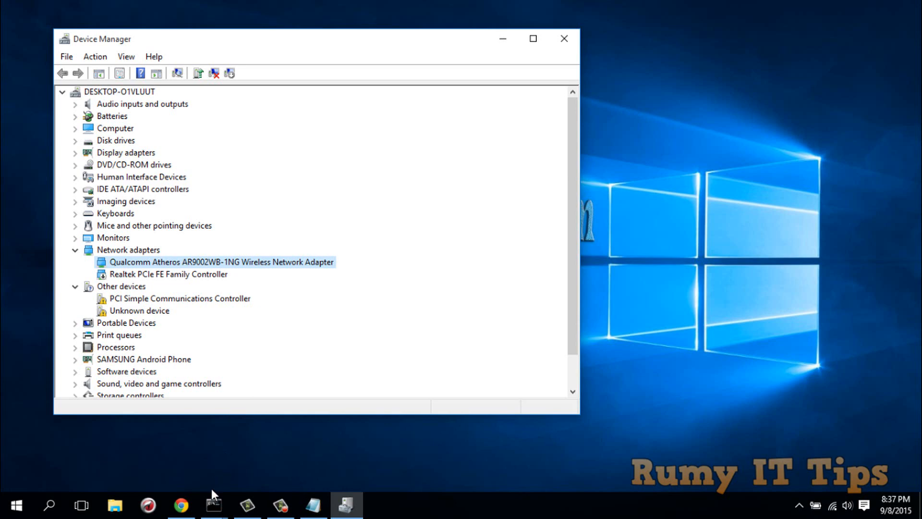
Start a new Command Prompt as administrator, allowing the UAC prompt, and bring it to the front.
{"action": "left_click", "coordinate": [49, 505]}
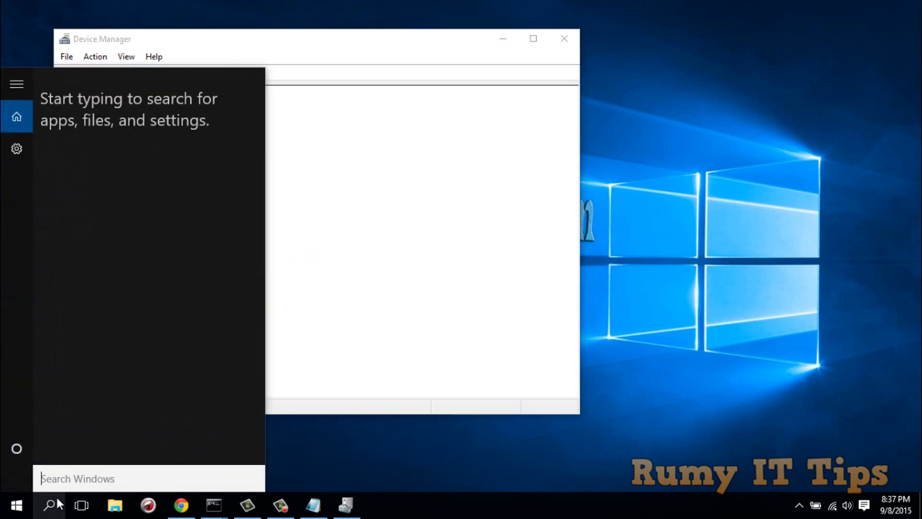
{"action": "type", "text": "cmd"}
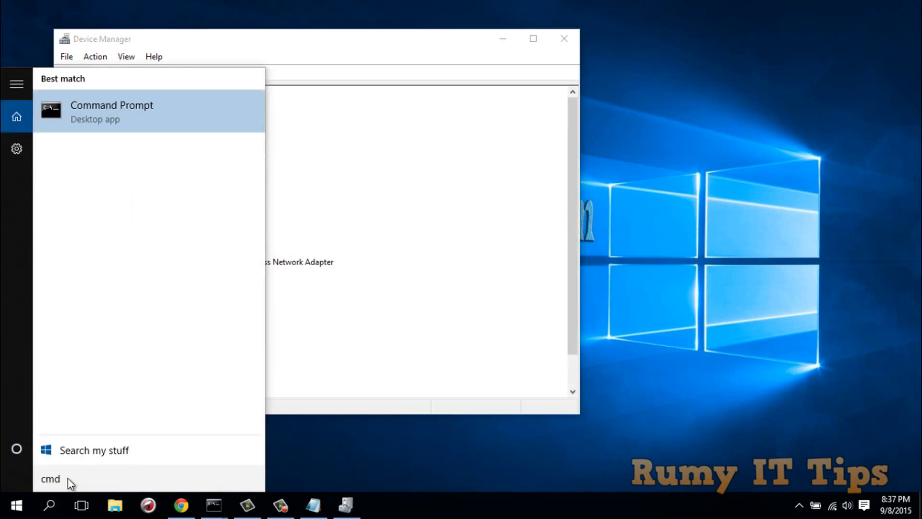
{"action": "right_click", "coordinate": [111, 112]}
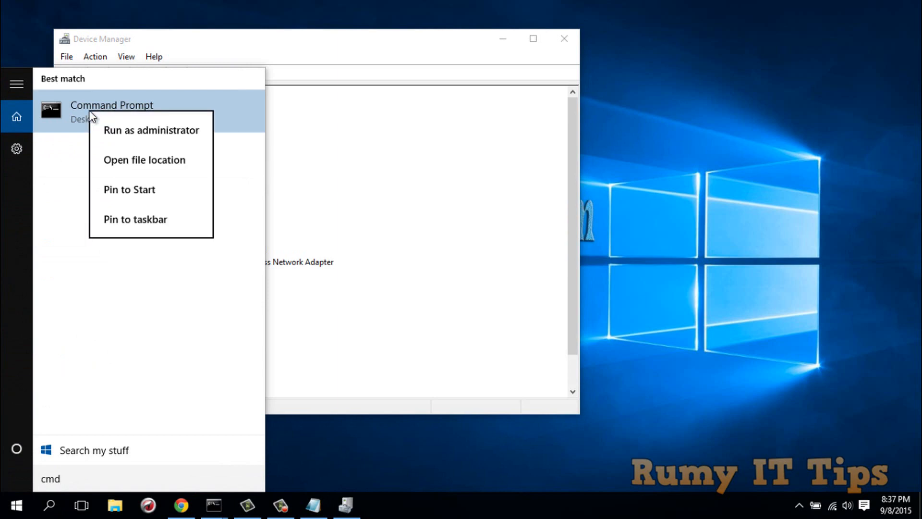
{"action": "left_click", "coordinate": [151, 130]}
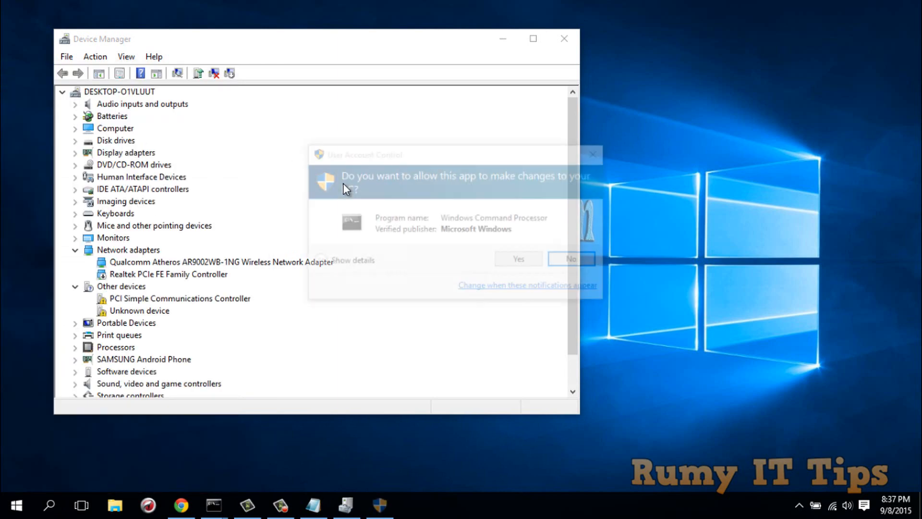
{"action": "left_click", "coordinate": [517, 258]}
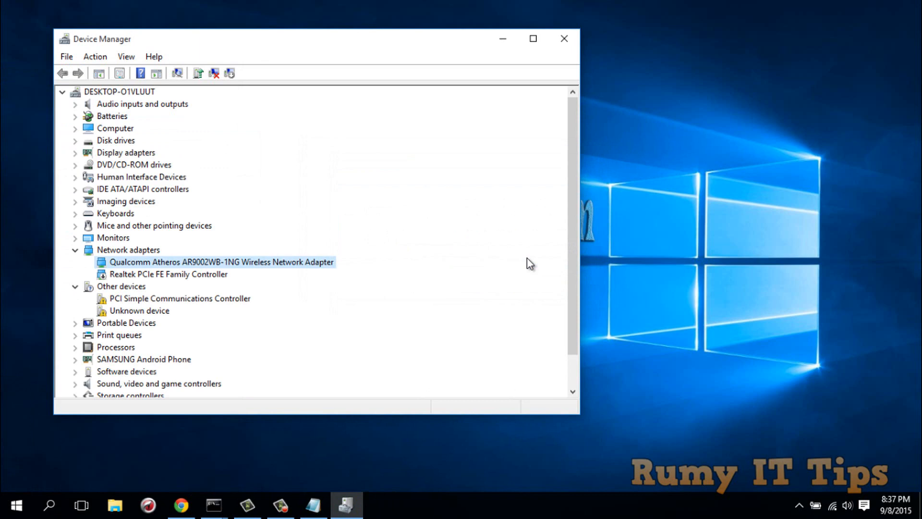
{"action": "left_click", "coordinate": [213, 505]}
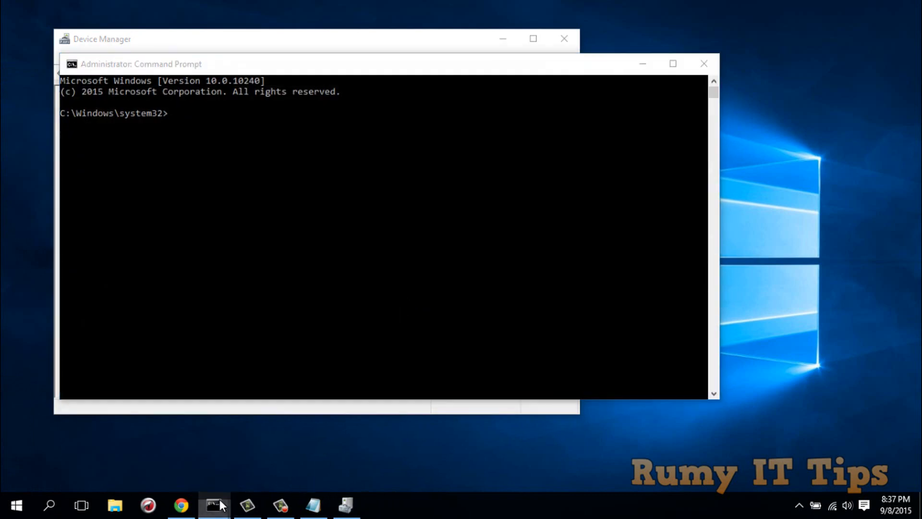
{"action": "mouse_move", "coordinate": [213, 504]}
{"action": "type", "text": "sfc /scannow"}
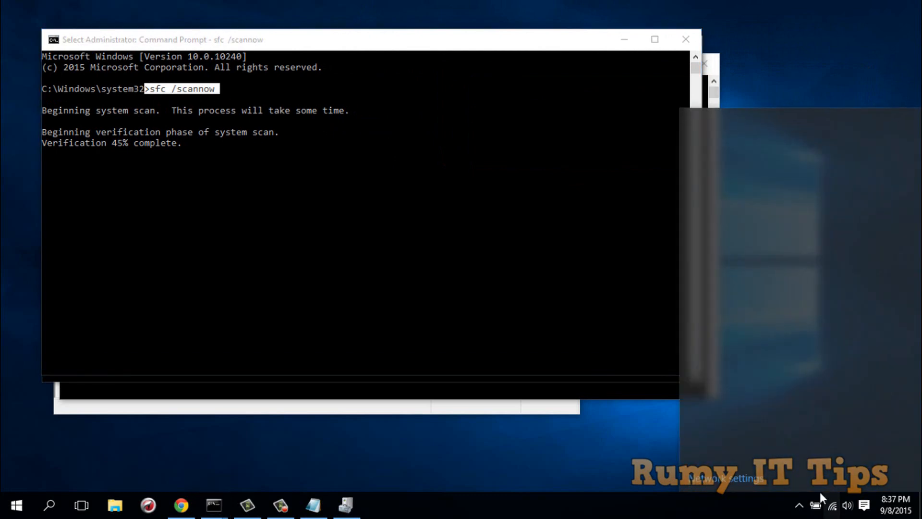
Show the available Wi-Fi networks from the tray, then briefly view and hide the repair-notes Notepad.
{"action": "left_click", "coordinate": [832, 504]}
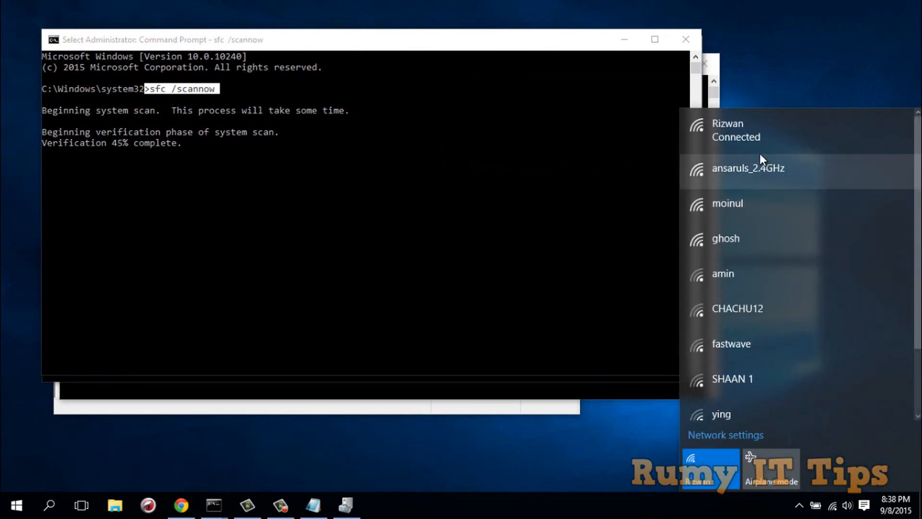
{"action": "mouse_move", "coordinate": [758, 150]}
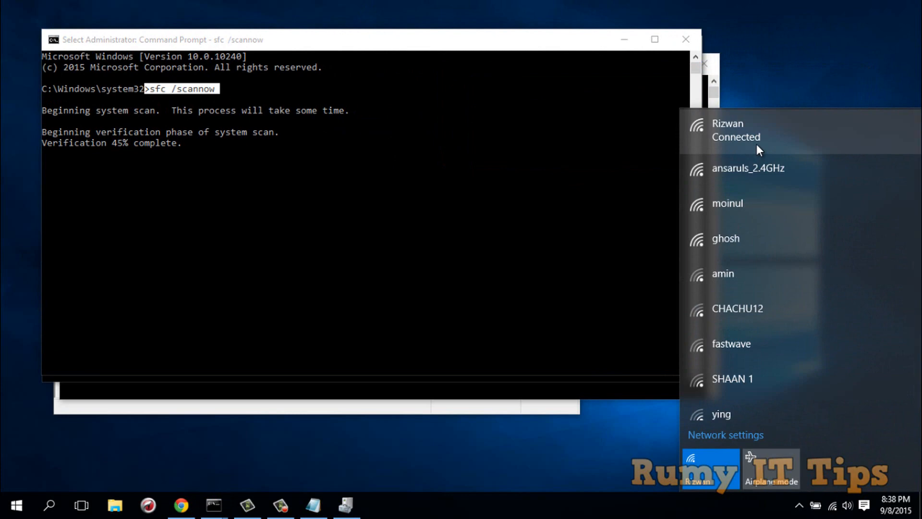
{"action": "mouse_move", "coordinate": [576, 159]}
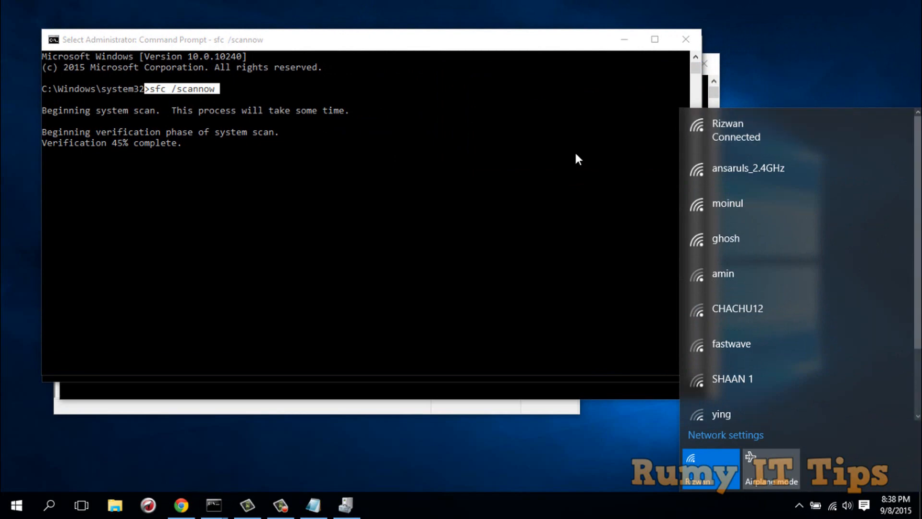
{"action": "mouse_move", "coordinate": [404, 433]}
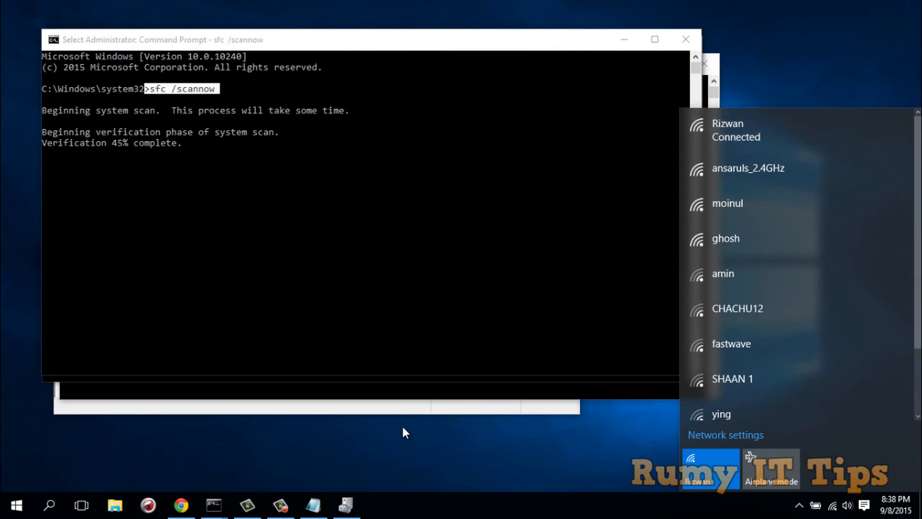
{"action": "left_click", "coordinate": [313, 506]}
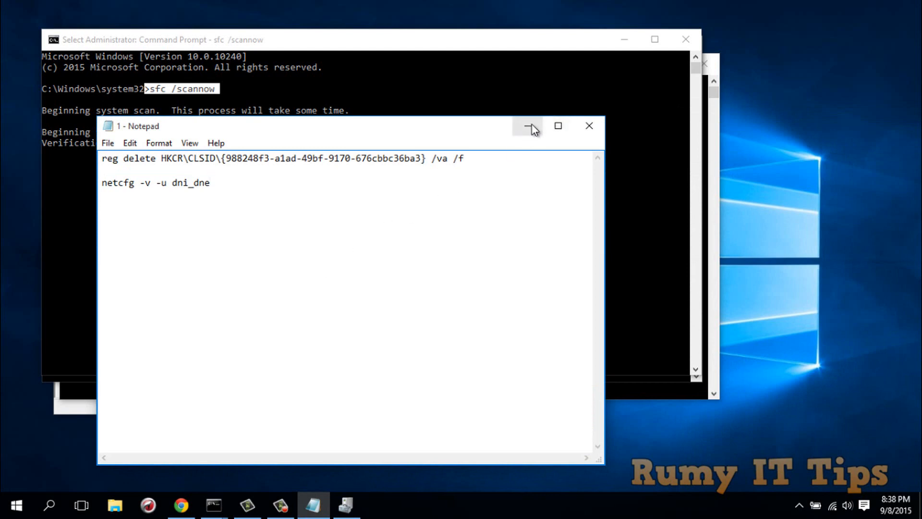
{"action": "left_click", "coordinate": [528, 126]}
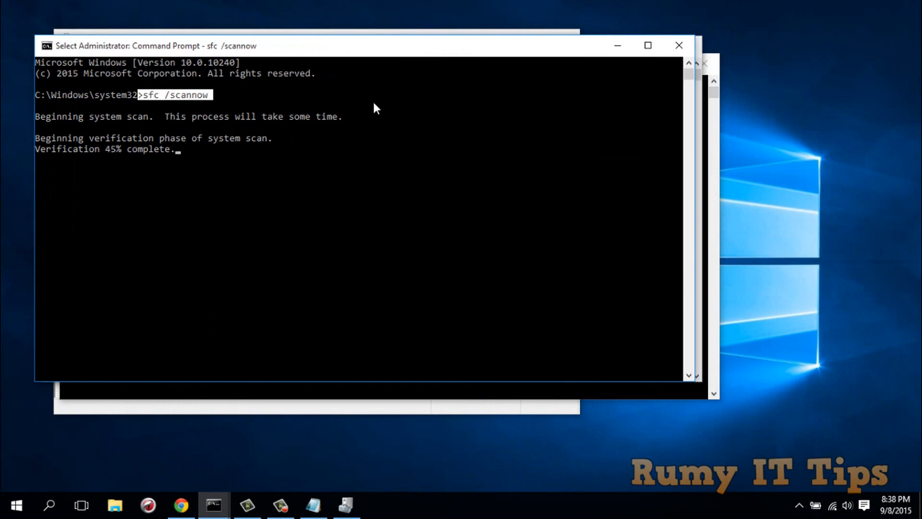
{"action": "mouse_move", "coordinate": [365, 157]}
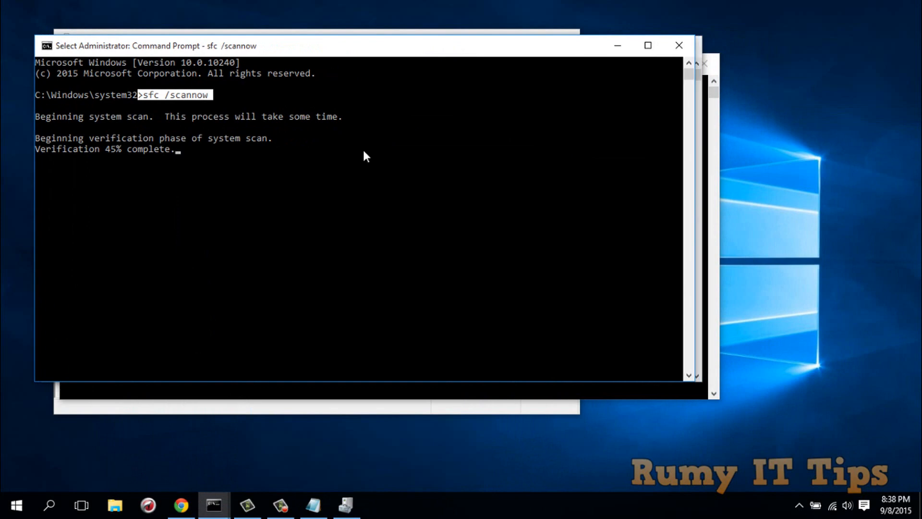